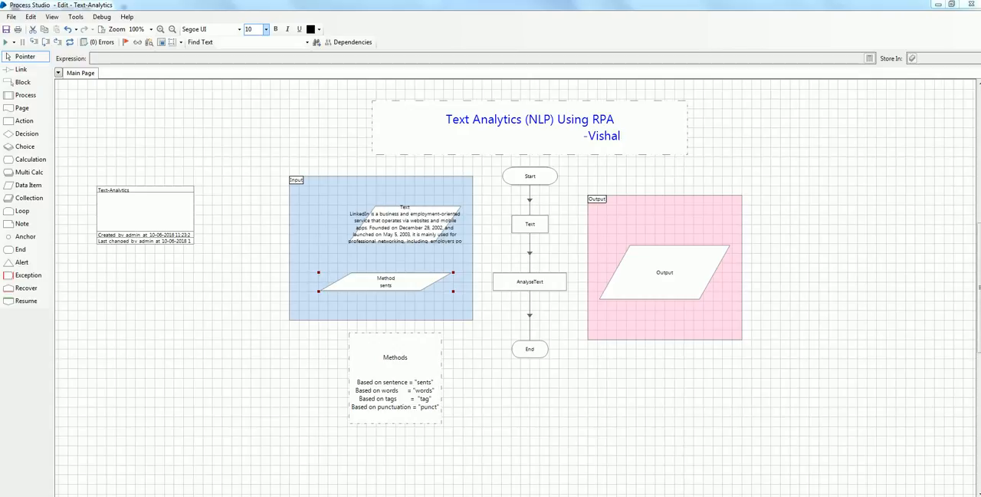
mouse_move(452, 296)
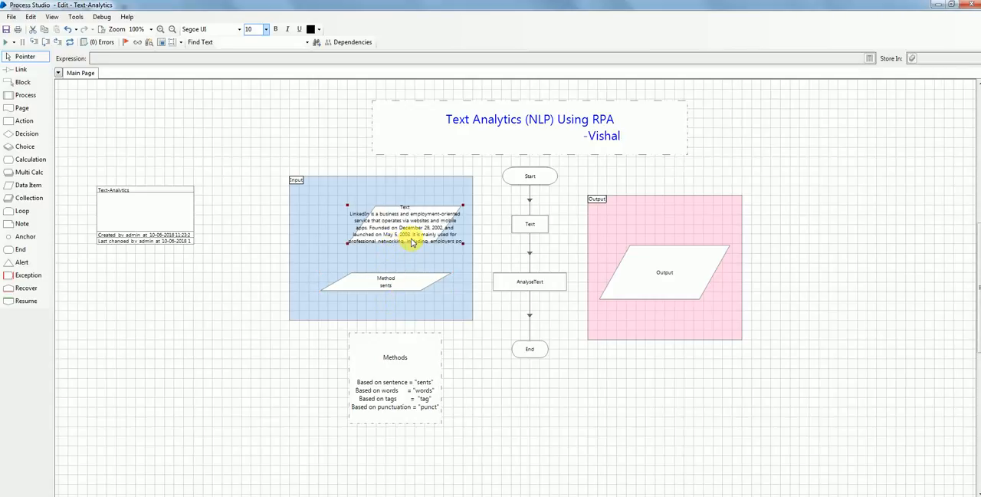
- Review the full Text input value and the Penn part-of-speech tags page
double_click(404, 222)
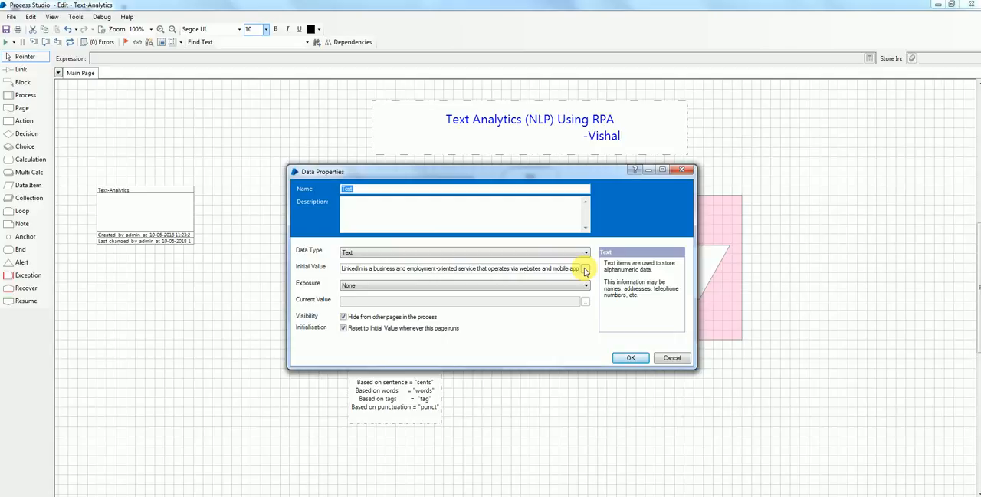
left_click(585, 269)
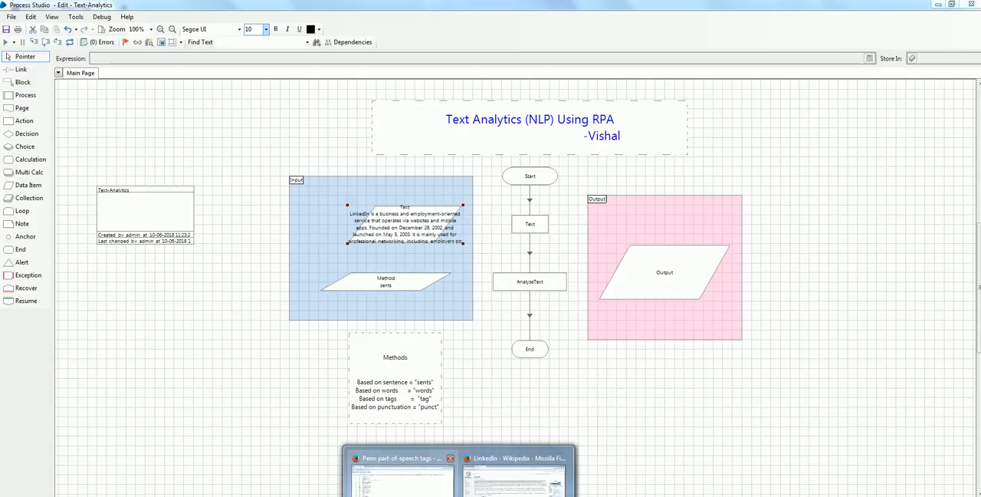
left_click(401, 458)
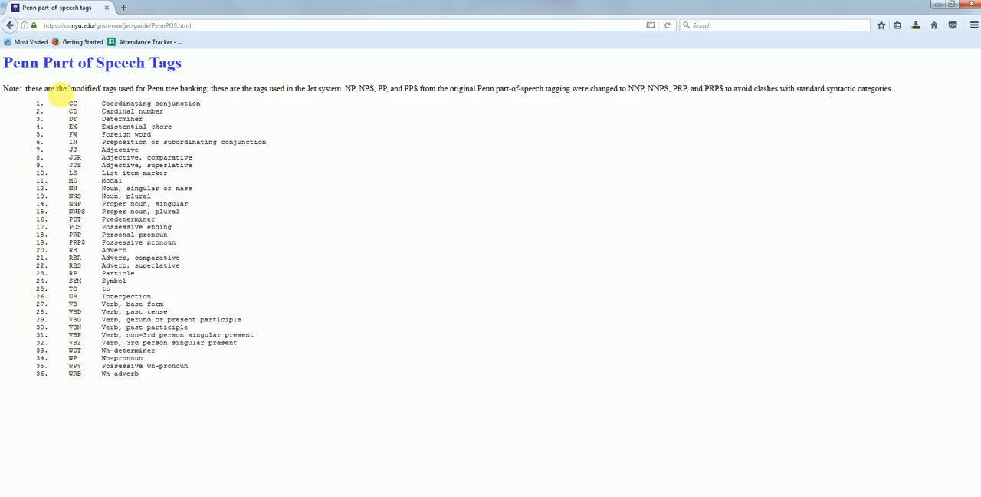
left_click_drag(101, 196, 126, 210)
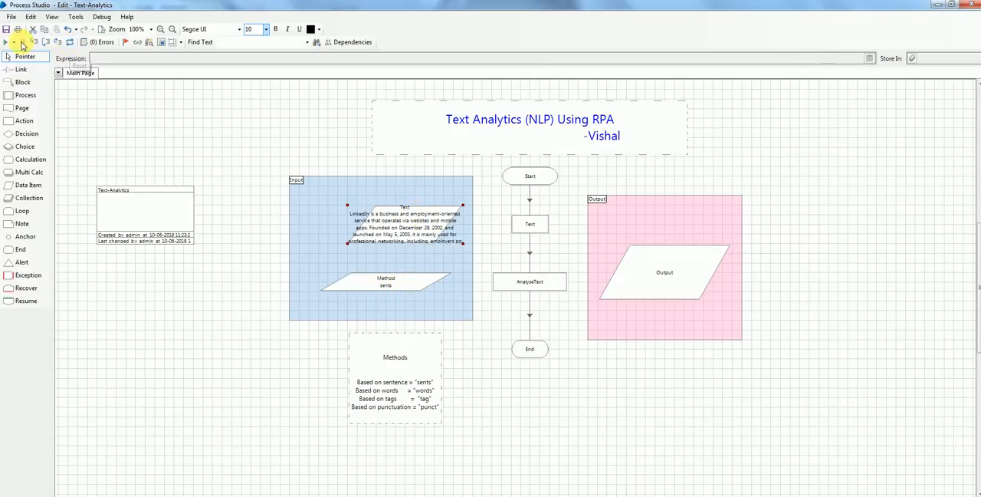
- Reset and run with the sents method, then view the sentence-split Output text
left_click(7, 41)
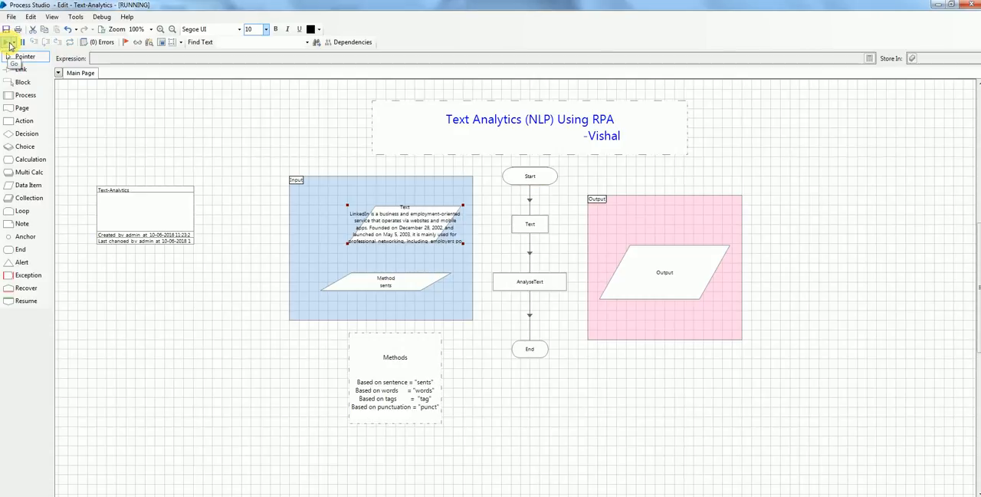
left_click(530, 281)
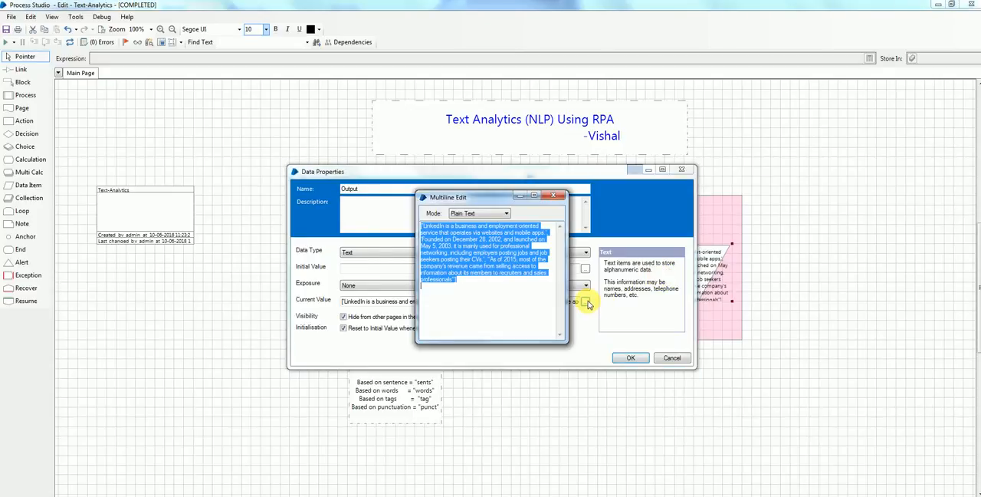
left_click(505, 213)
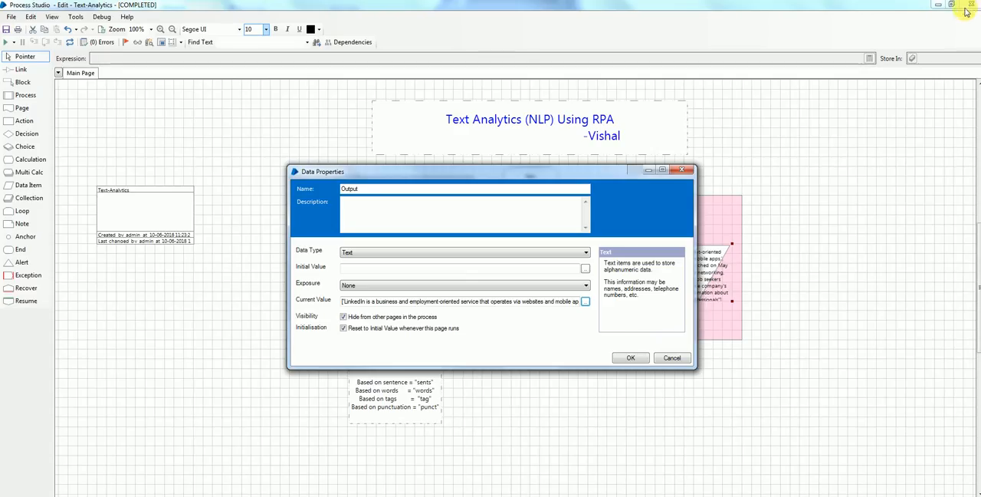
left_click(630, 357)
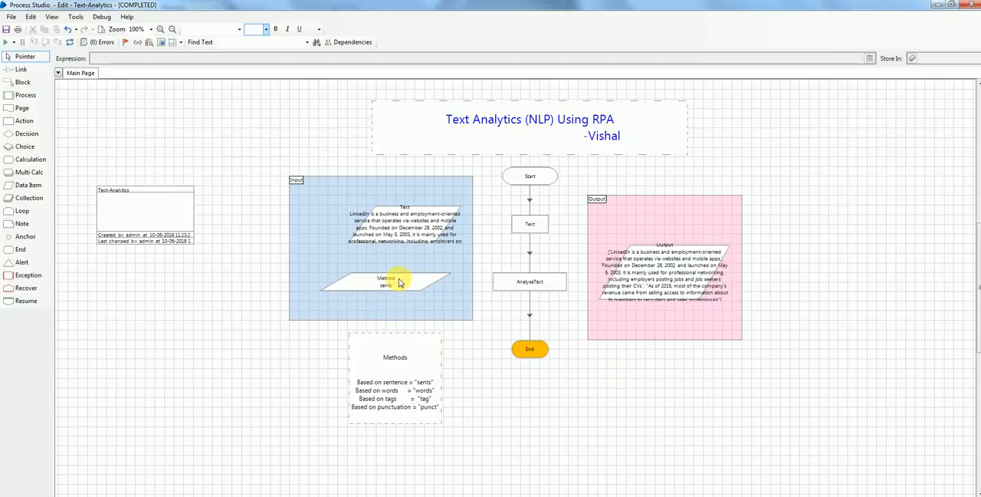
- Set Method to words, run the process, and view the word tokens in Javascript mode
double_click(385, 281)
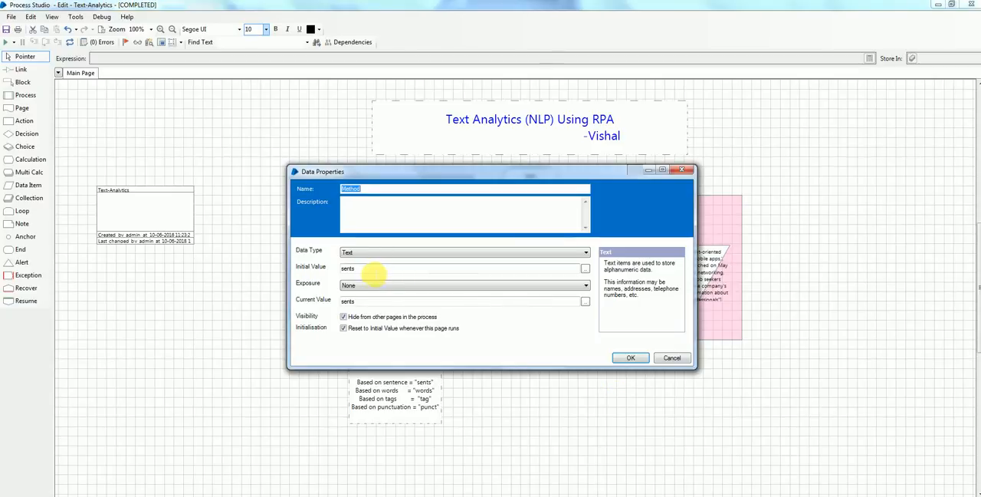
type("words")
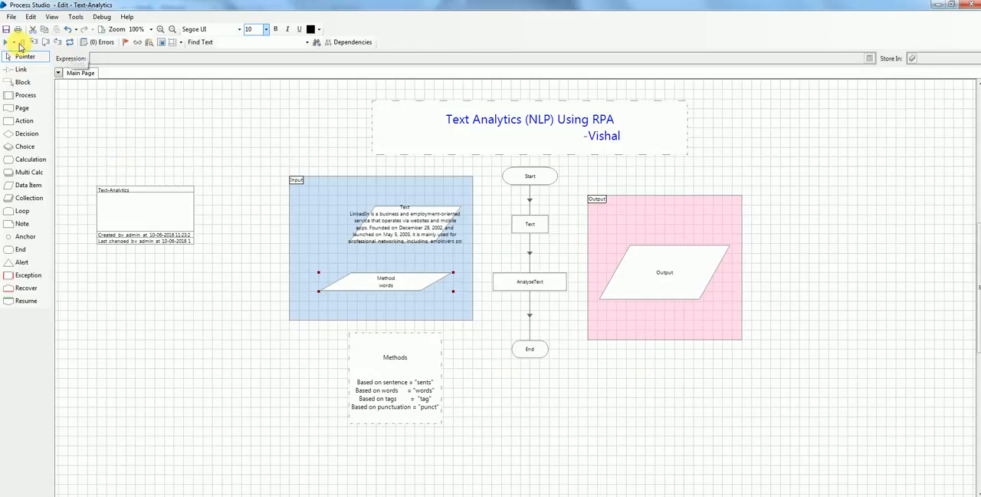
left_click(7, 41)
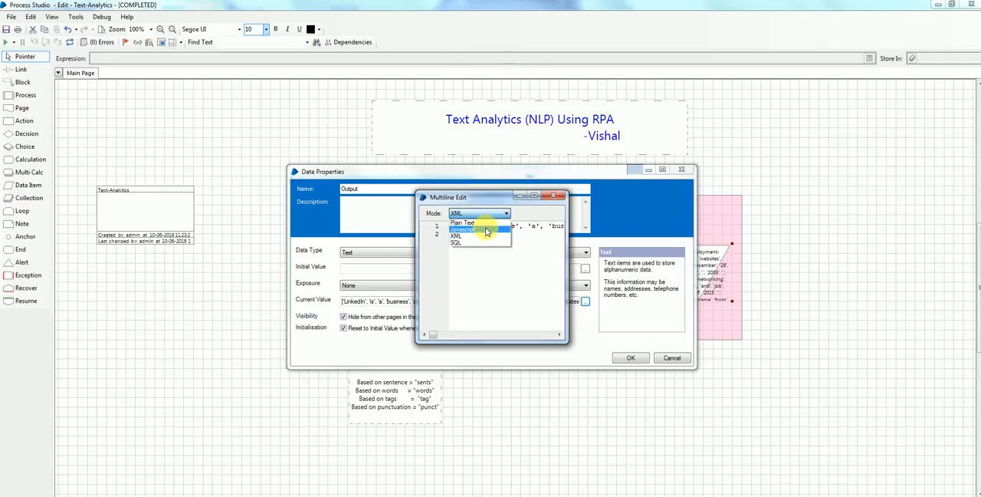
left_click(460, 228)
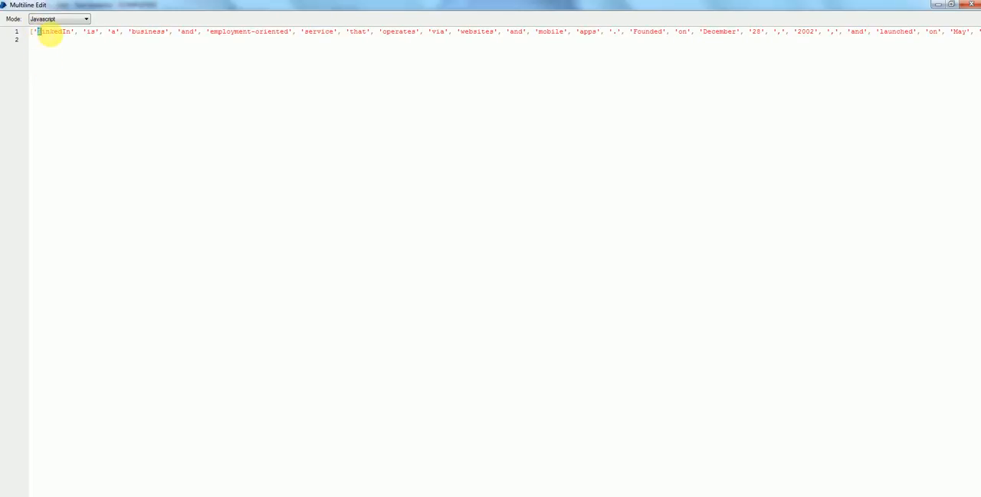
- Change the Method data item's initial value to tag
double_click(52, 32)
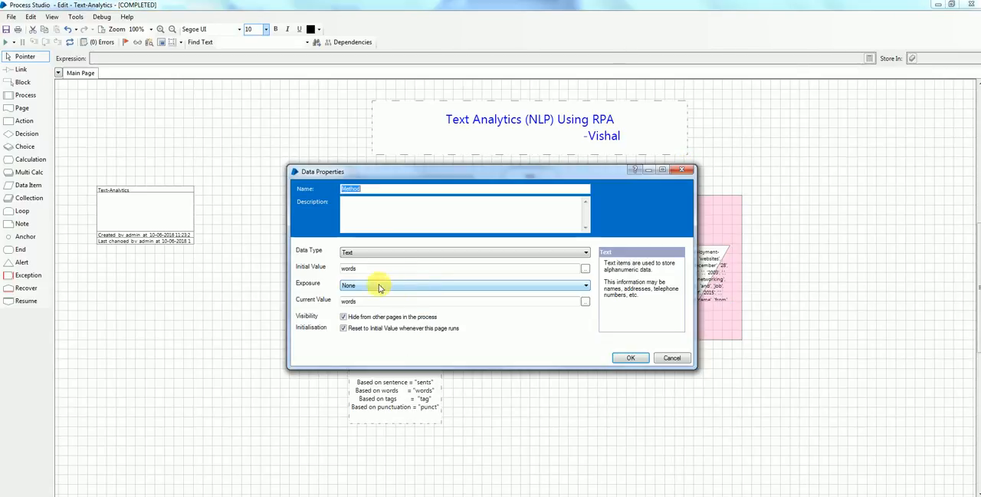
type("tag")
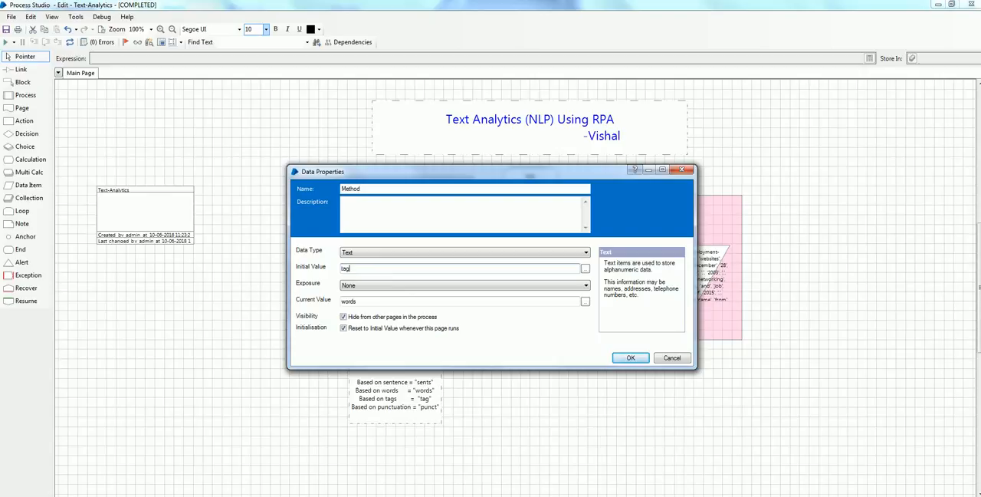
left_click(630, 357)
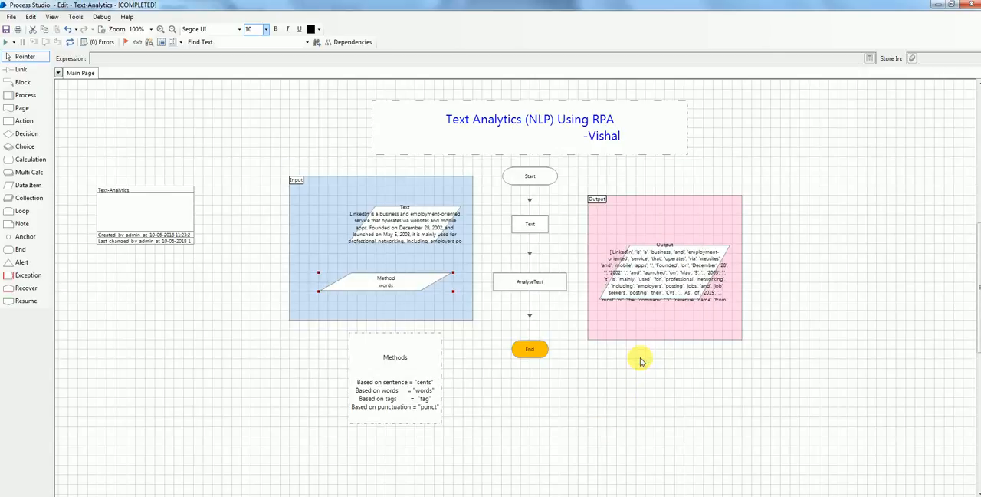
- Run the process with Method tag to completion, producing a 1247-character Output
left_click(69, 41)
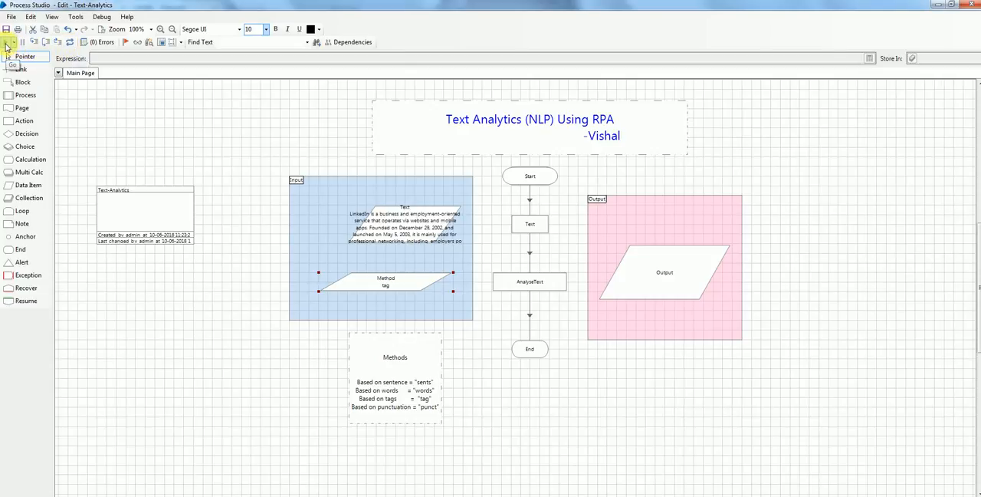
left_click(13, 41)
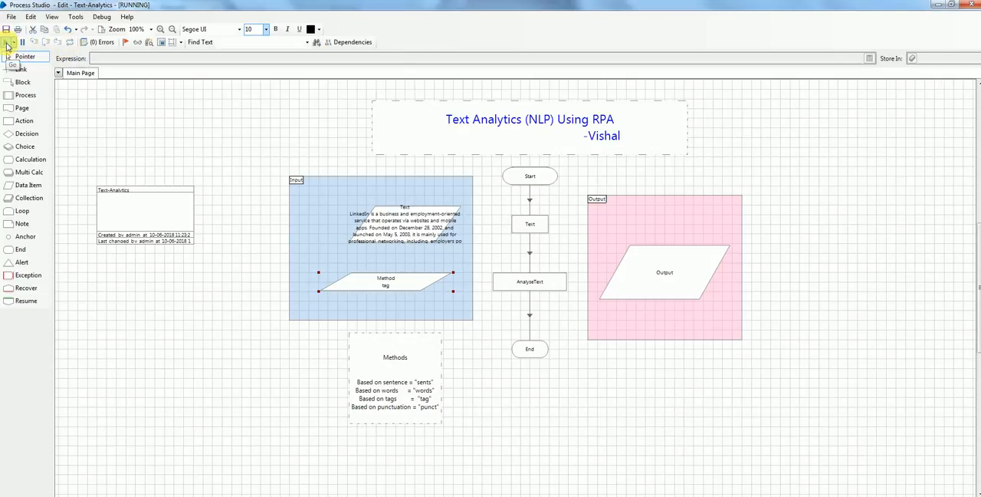
left_click(530, 281)
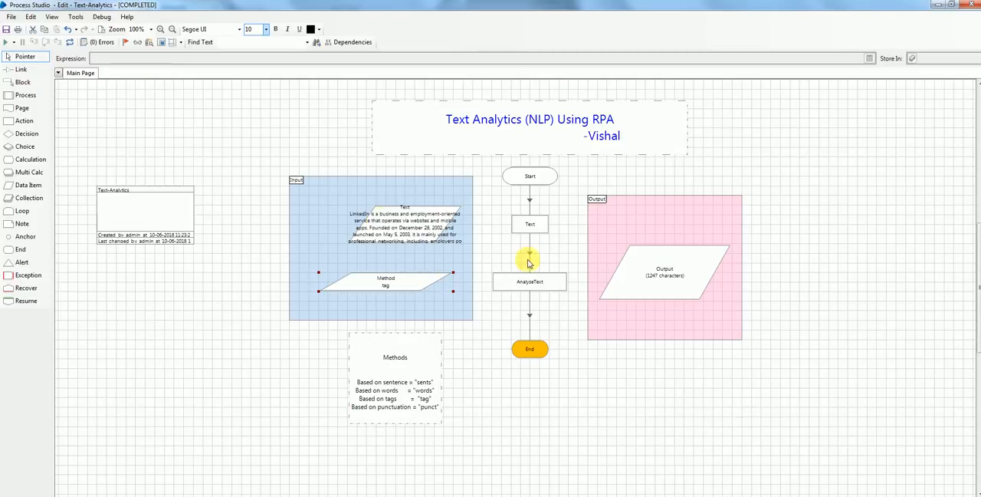
double_click(664, 272)
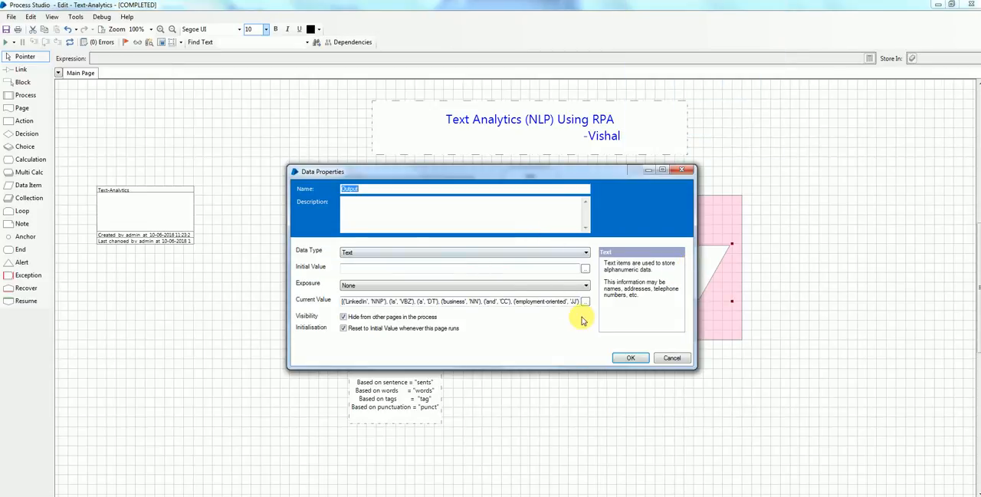
left_click(586, 301)
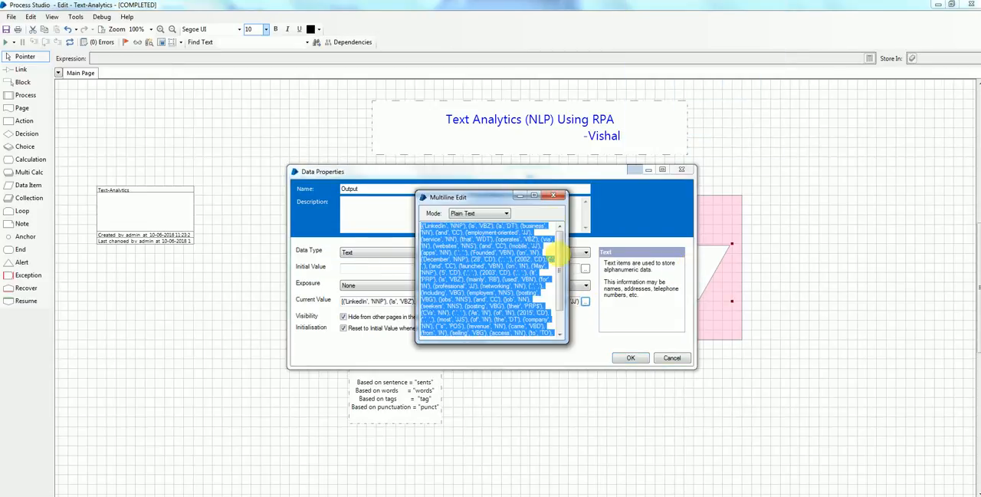
left_click(507, 213)
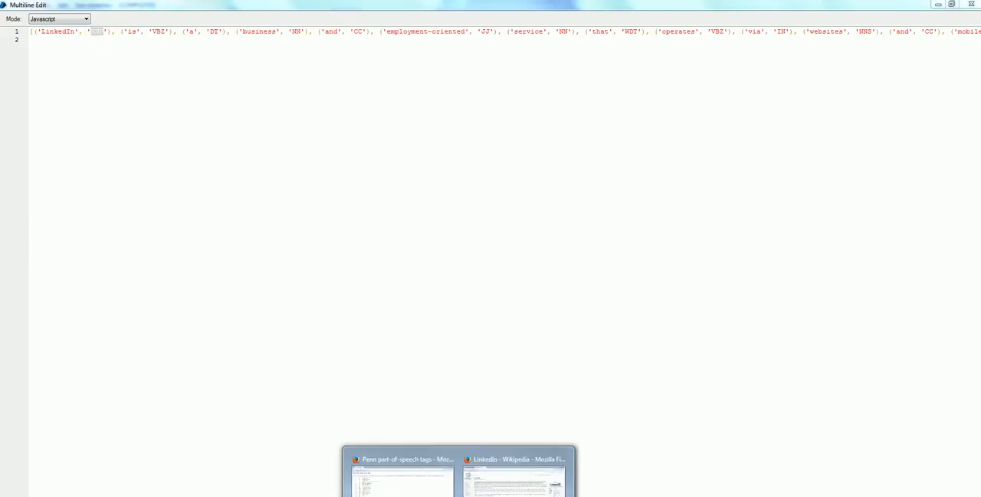
left_click(403, 472)
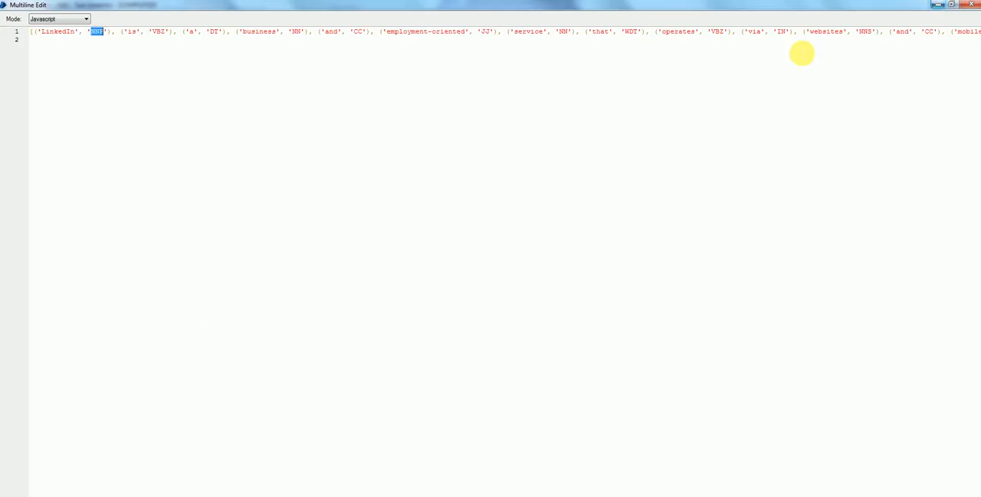
mouse_move(216, 38)
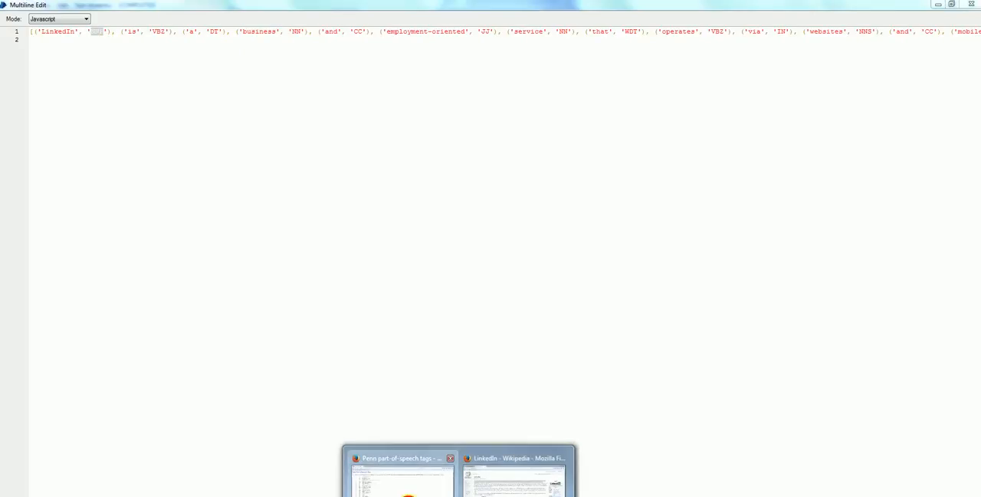
left_click(398, 472)
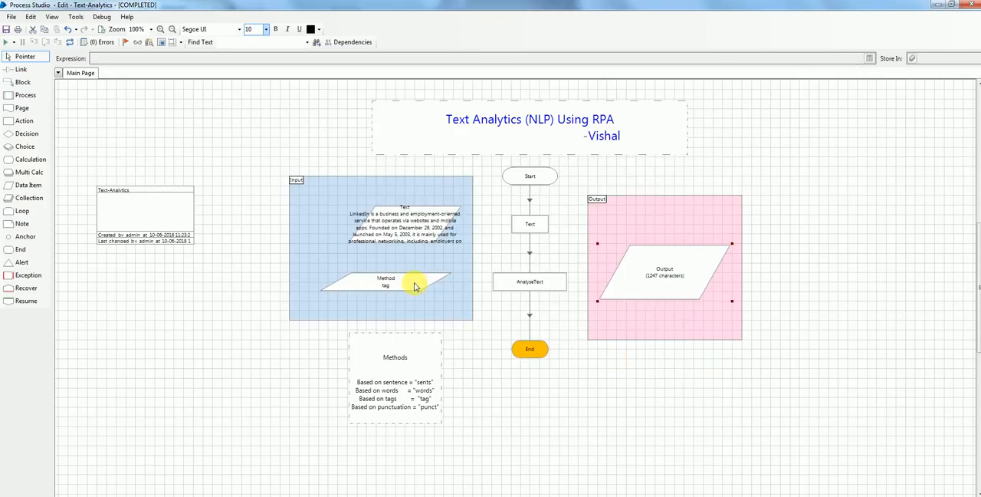
- Set Method's initial value to punct and rerun the process
double_click(386, 284)
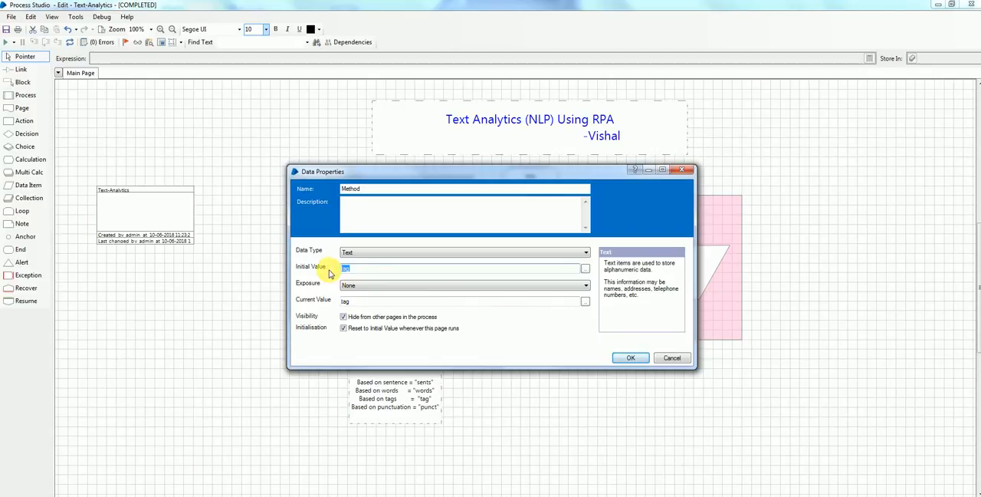
type("punct")
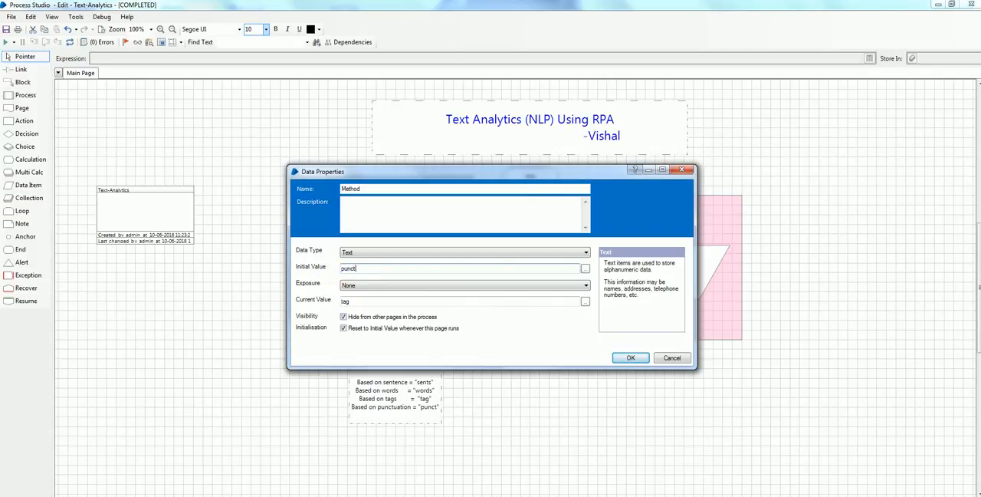
left_click(630, 357)
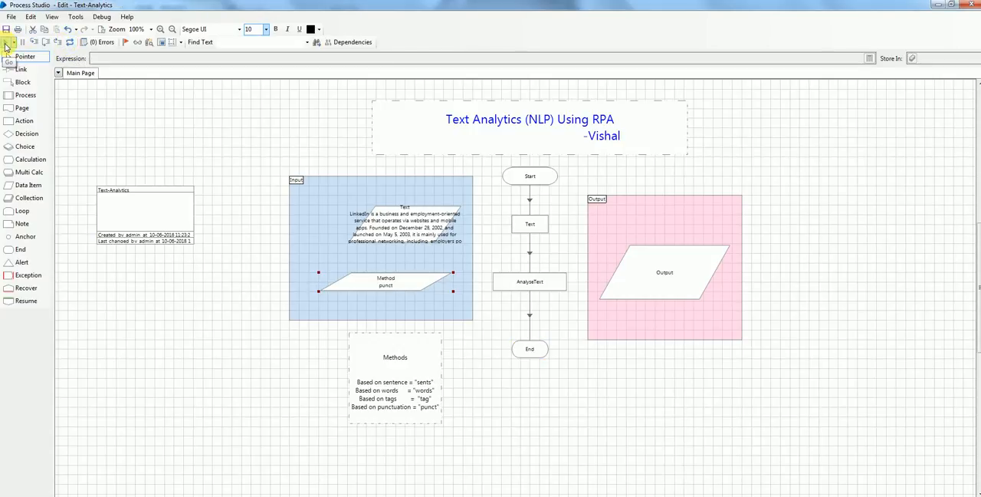
left_click(22, 42)
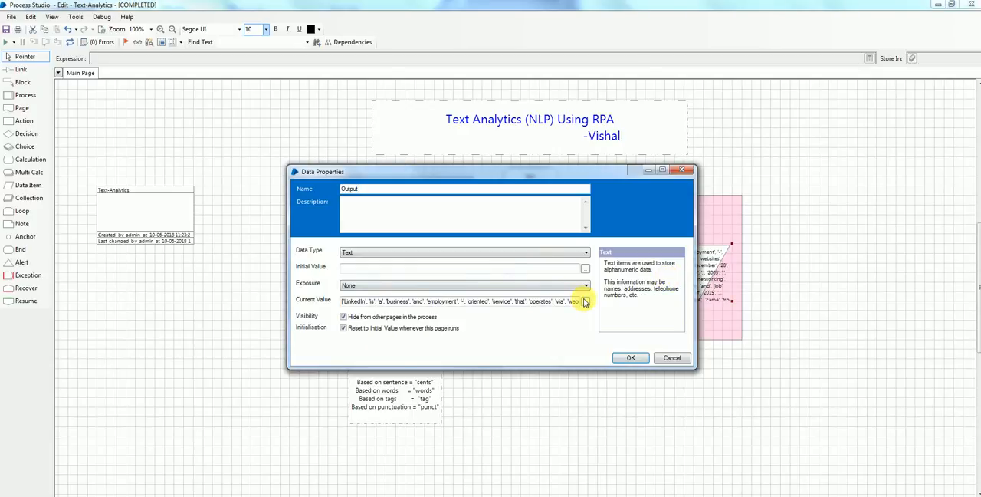
- Review the punctuation-split Output in multiline edit, then reset the process
left_click(584, 300)
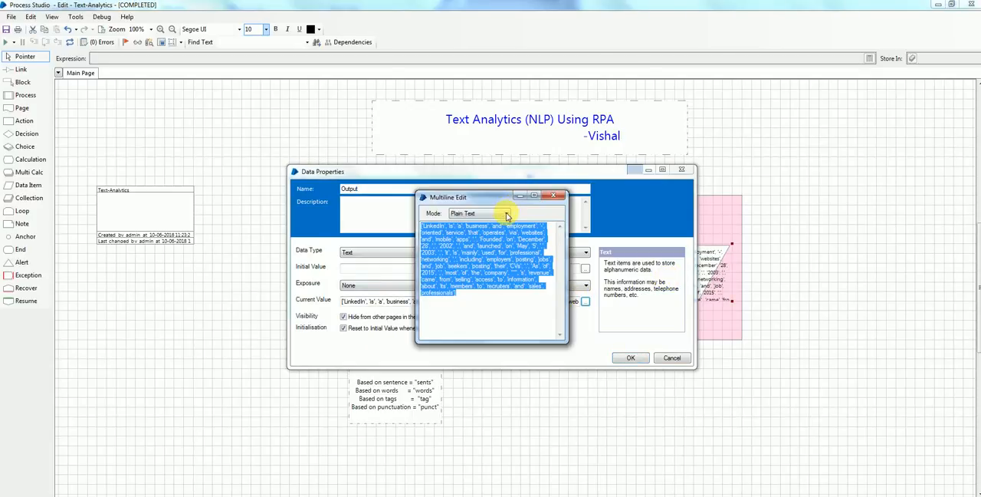
left_click(504, 213)
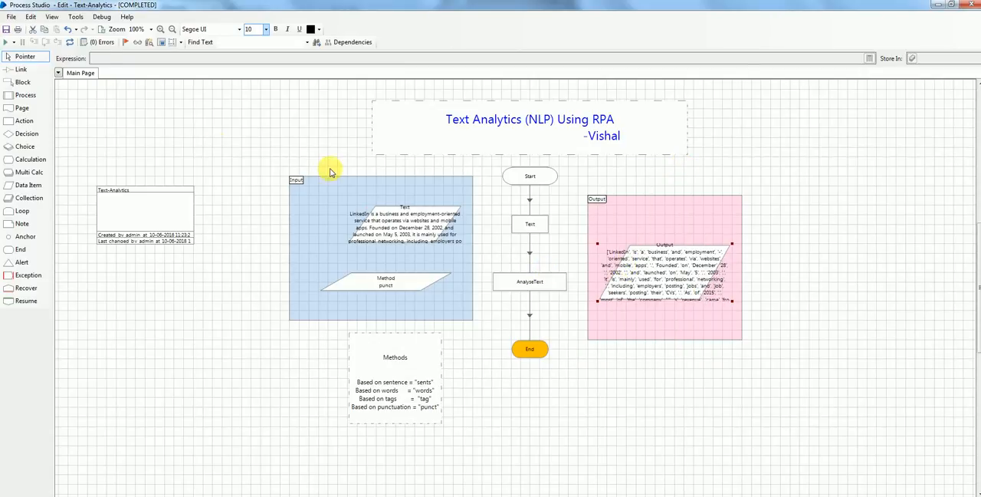
left_click(69, 41)
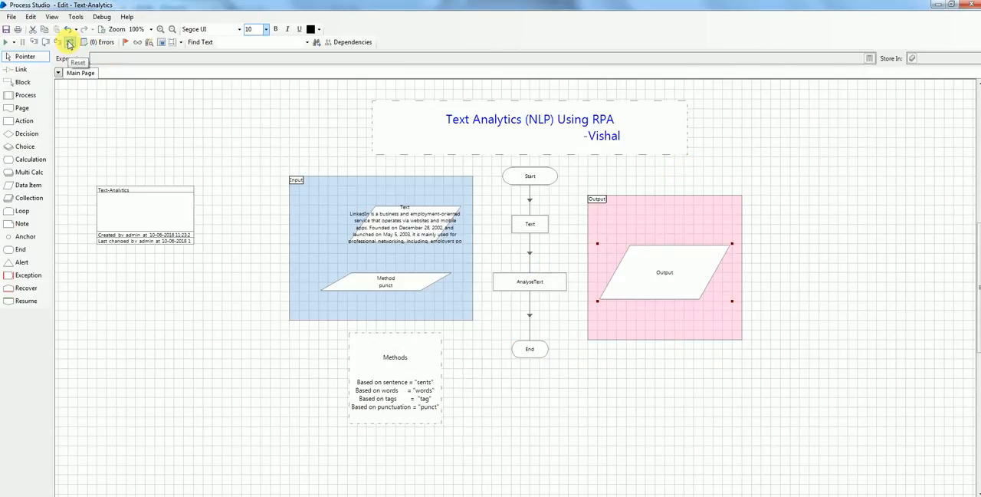